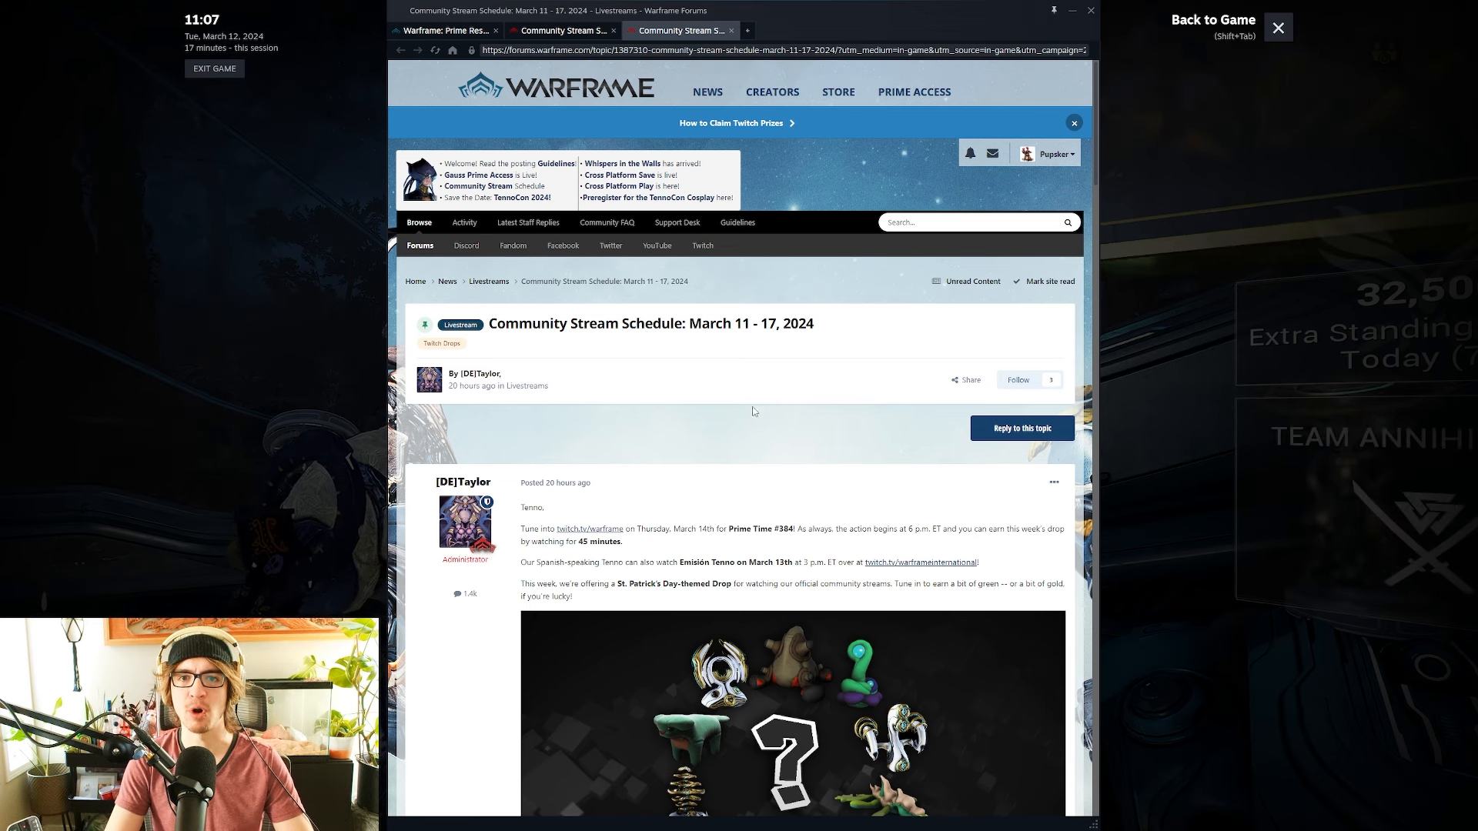
mouse_move(1020, 548)
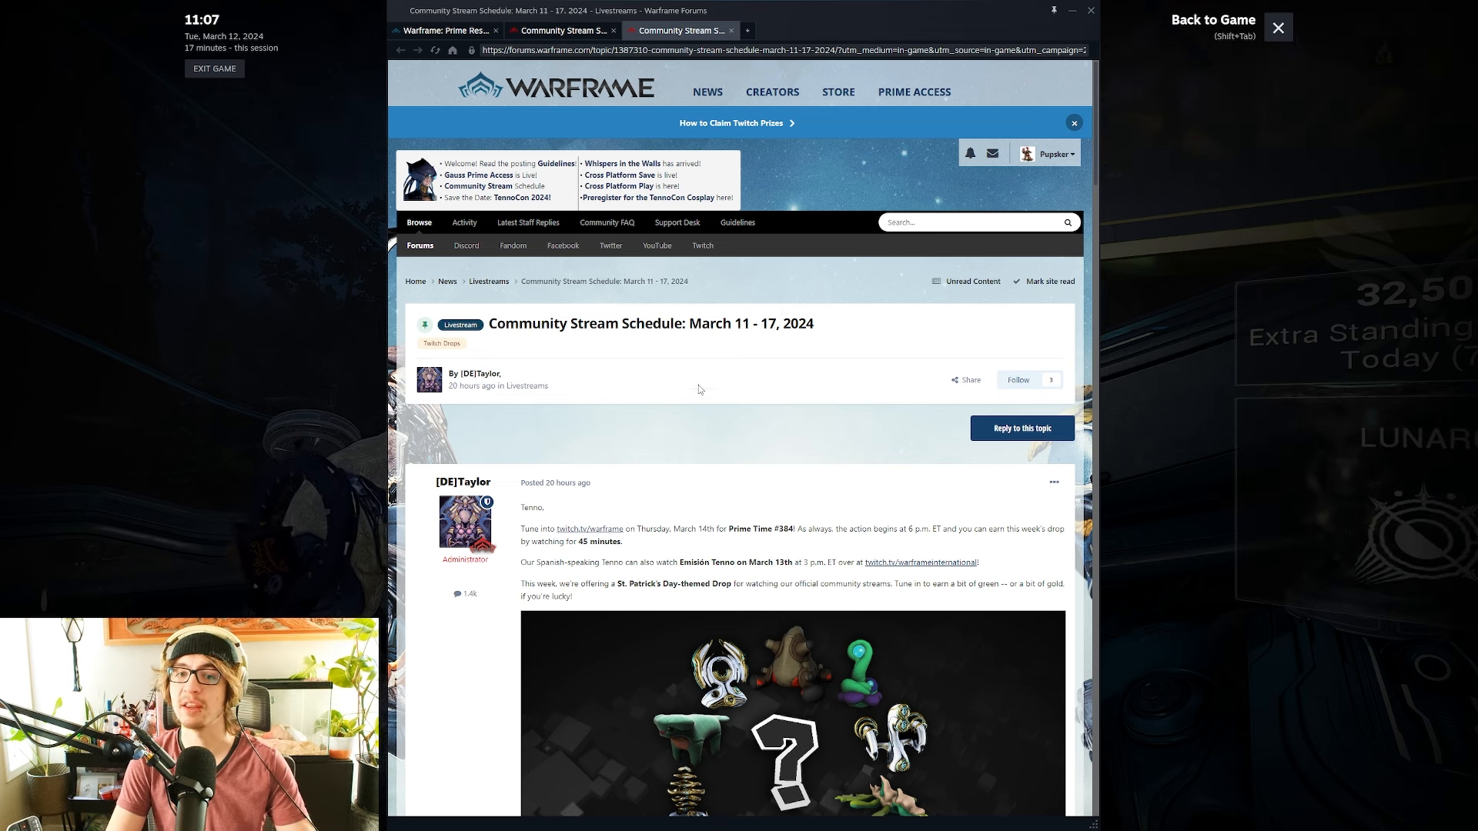
mouse_move(666, 316)
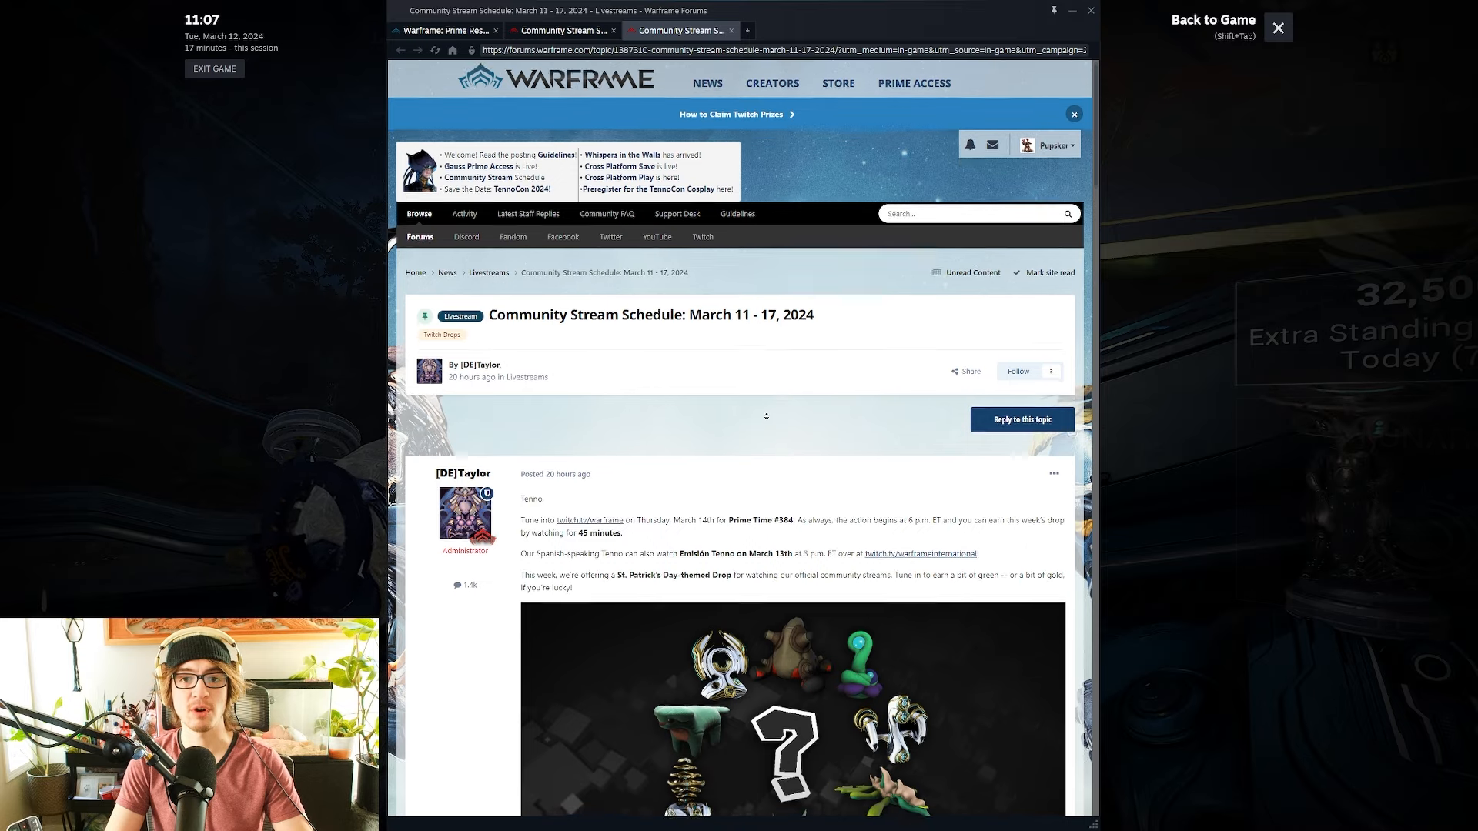
Scroll past the drop image to the reward list from Woodland Mergoo Floof to Ayatan Ayr Sculpture with claim times
scroll("down", 3)
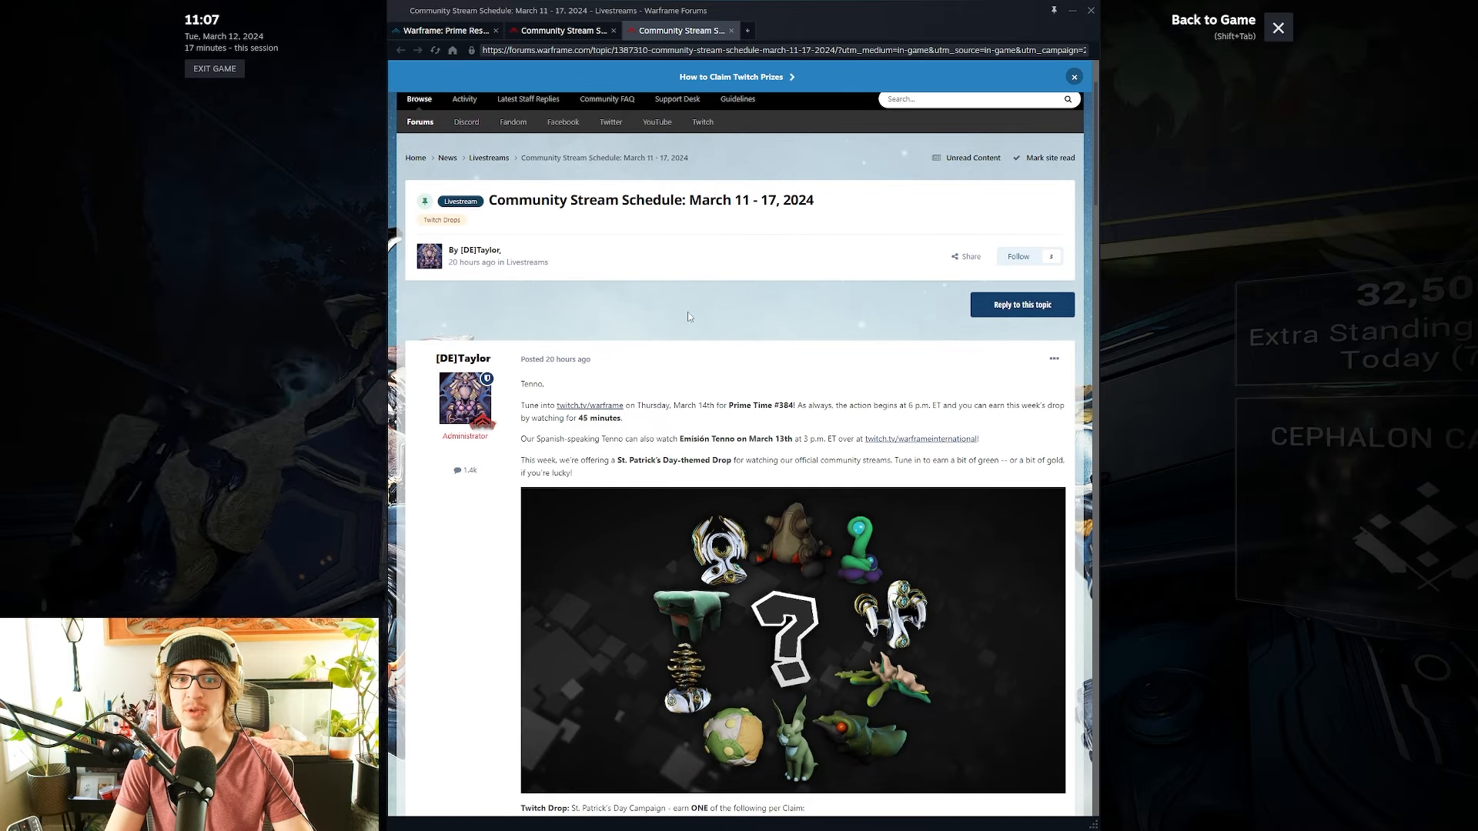
scroll("down", 3)
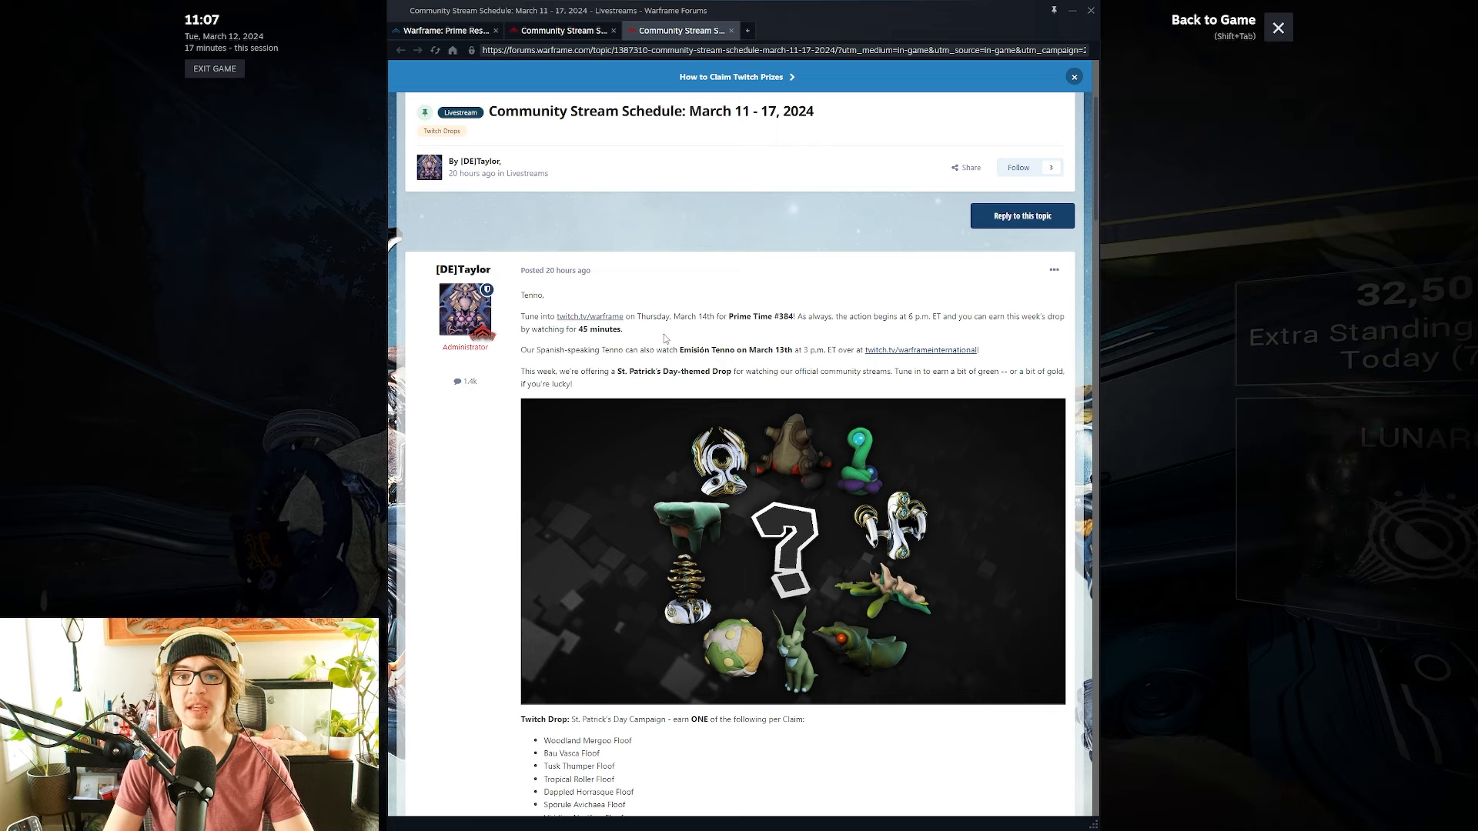
double_click(694, 349)
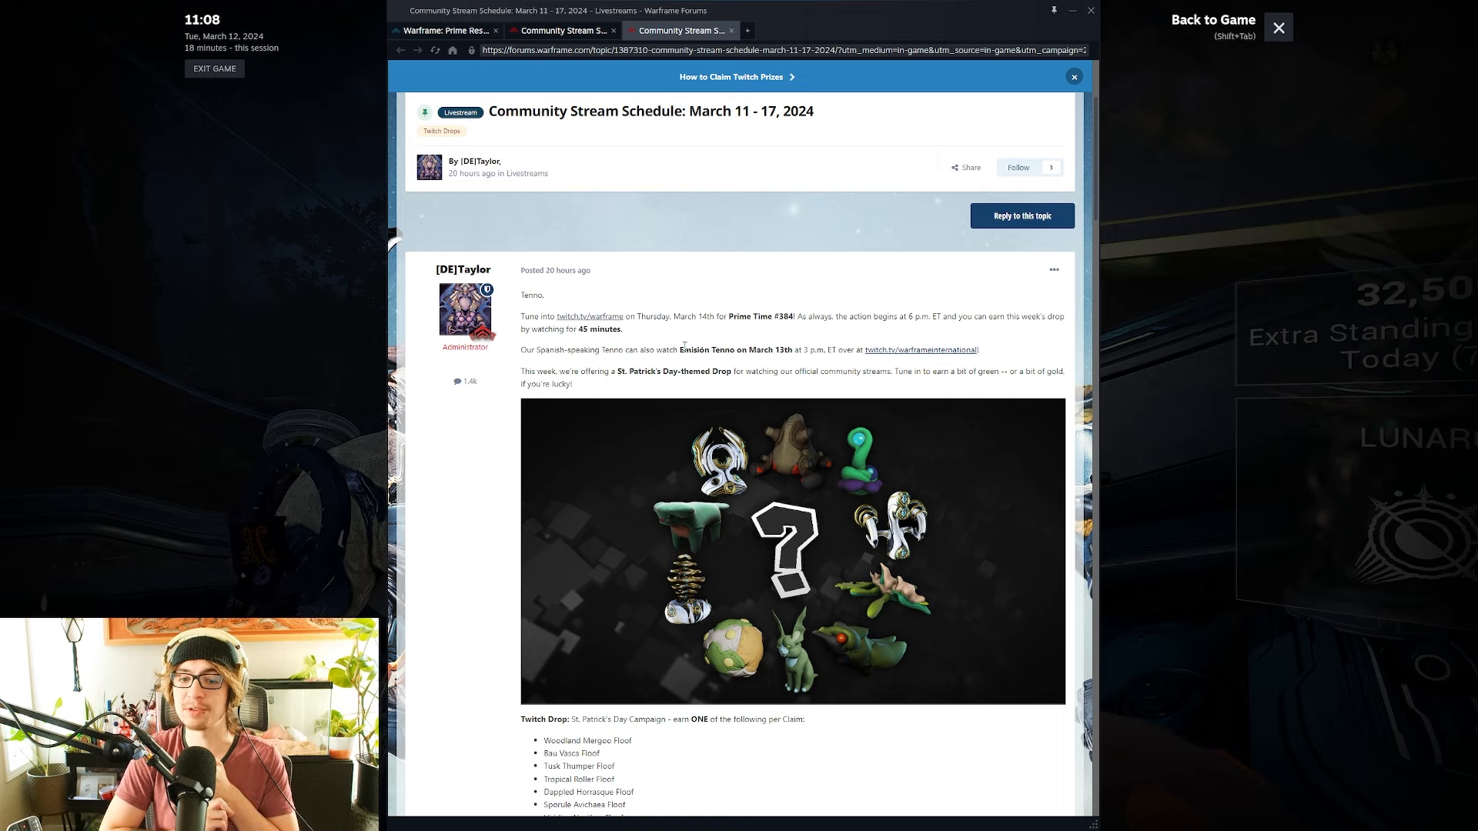
mouse_move(524, 528)
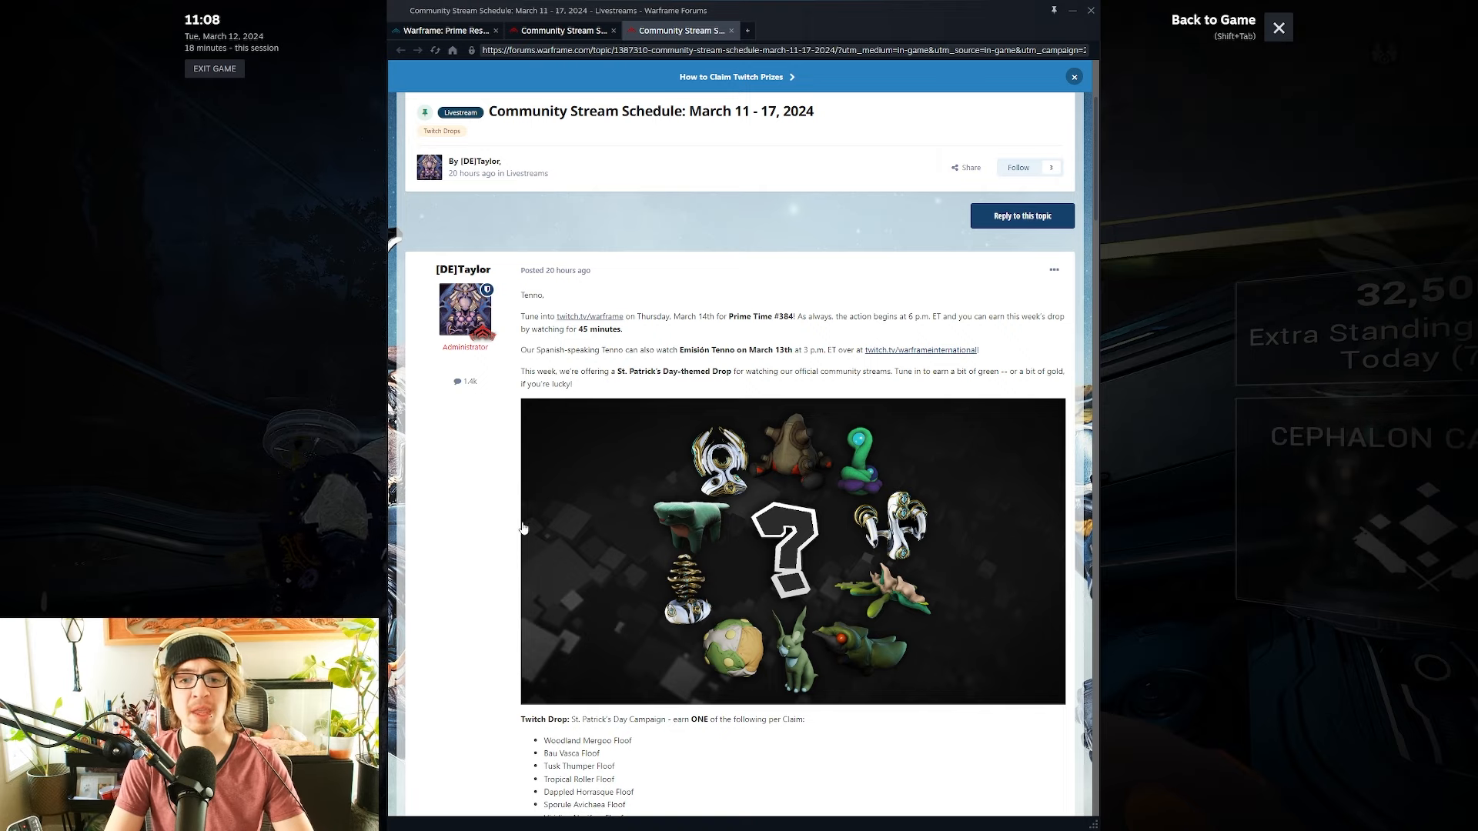
scroll("down", 3)
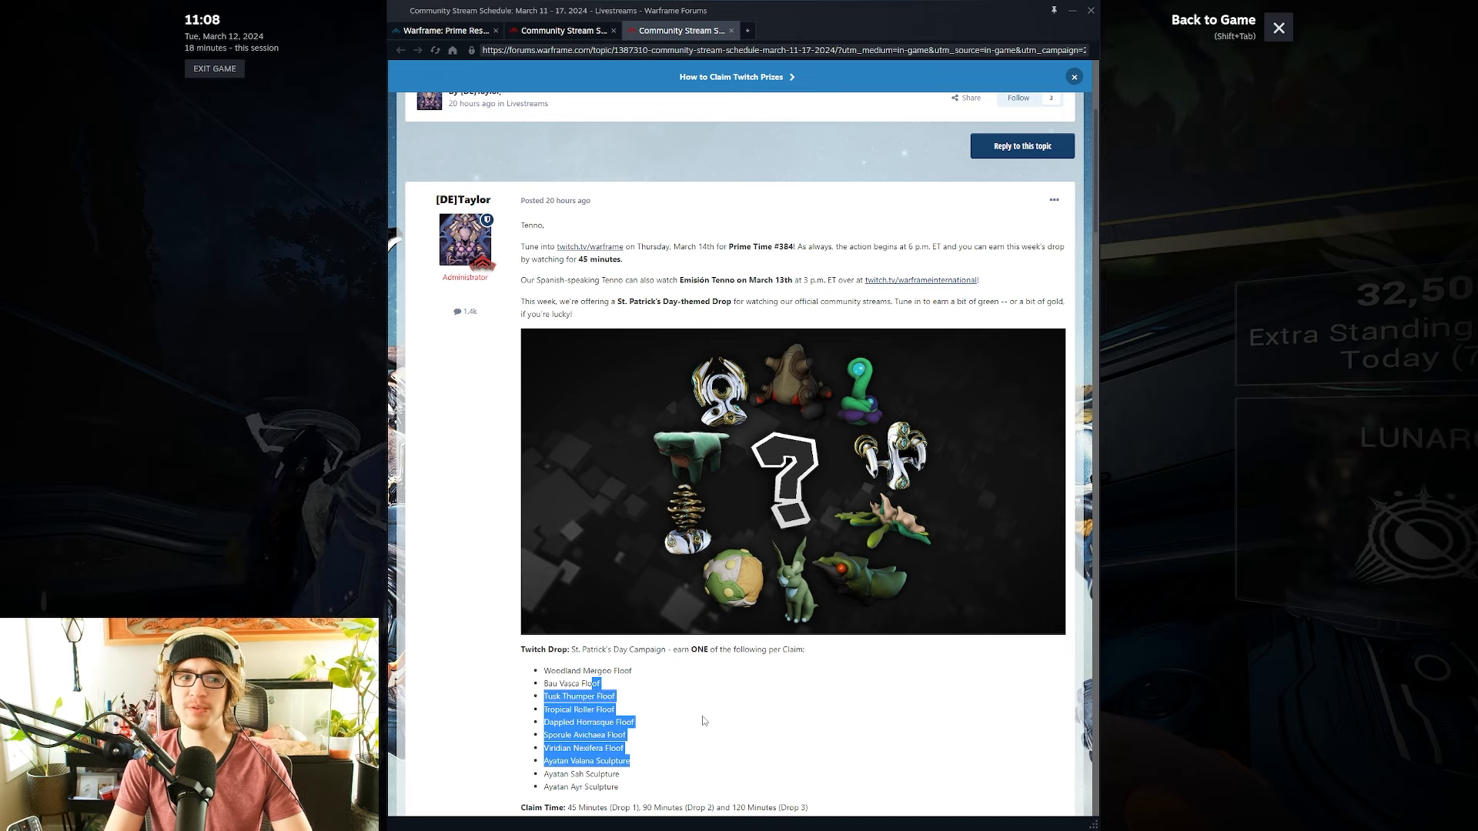
left_click(702, 721)
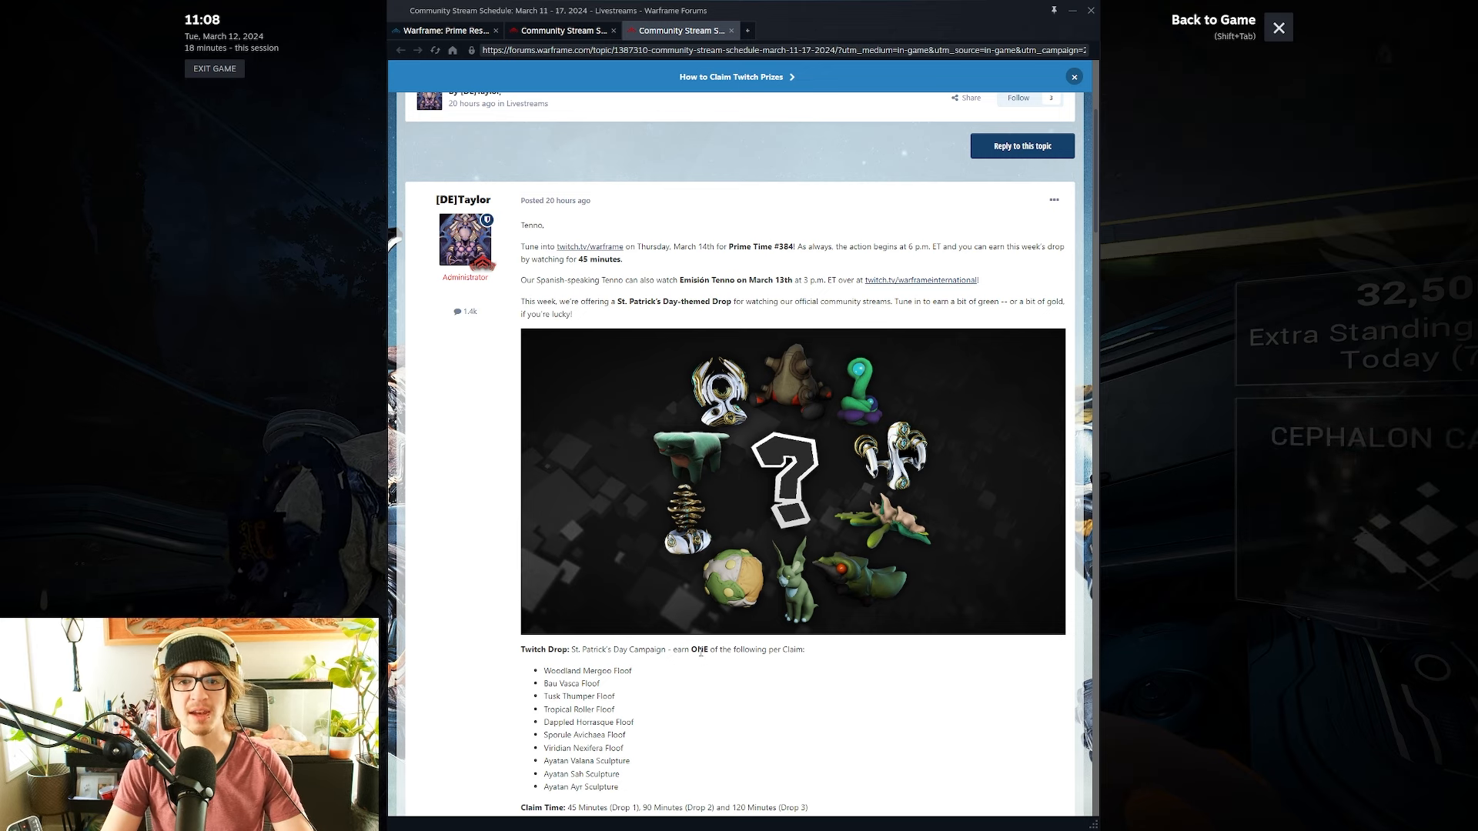
Scroll to the Weekend Community Drops: Dax Shawzin on KenshinWF and Subterranean Pobber Floof on MjikThize
scroll("down", 3)
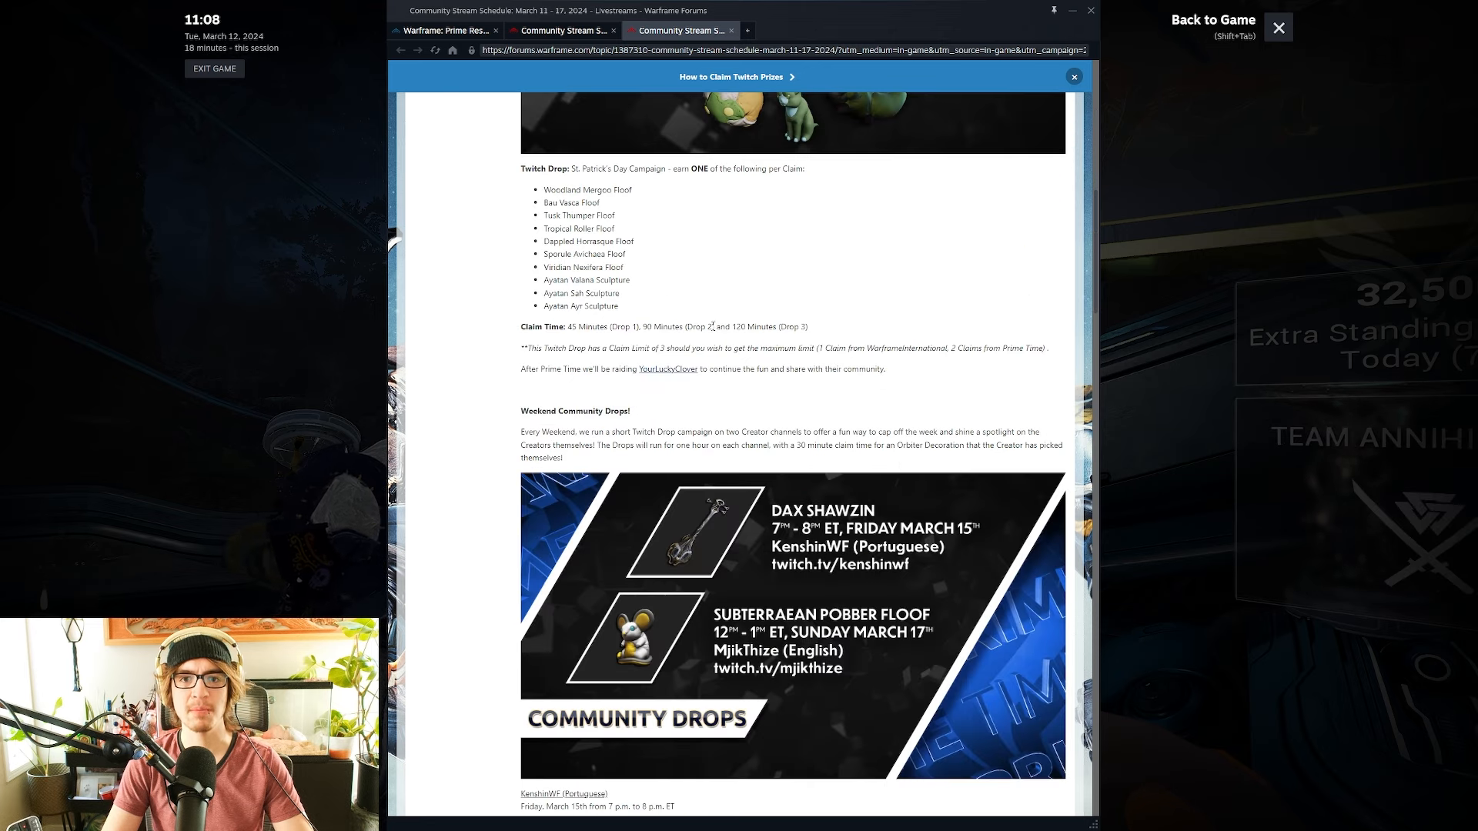
scroll("down", 3)
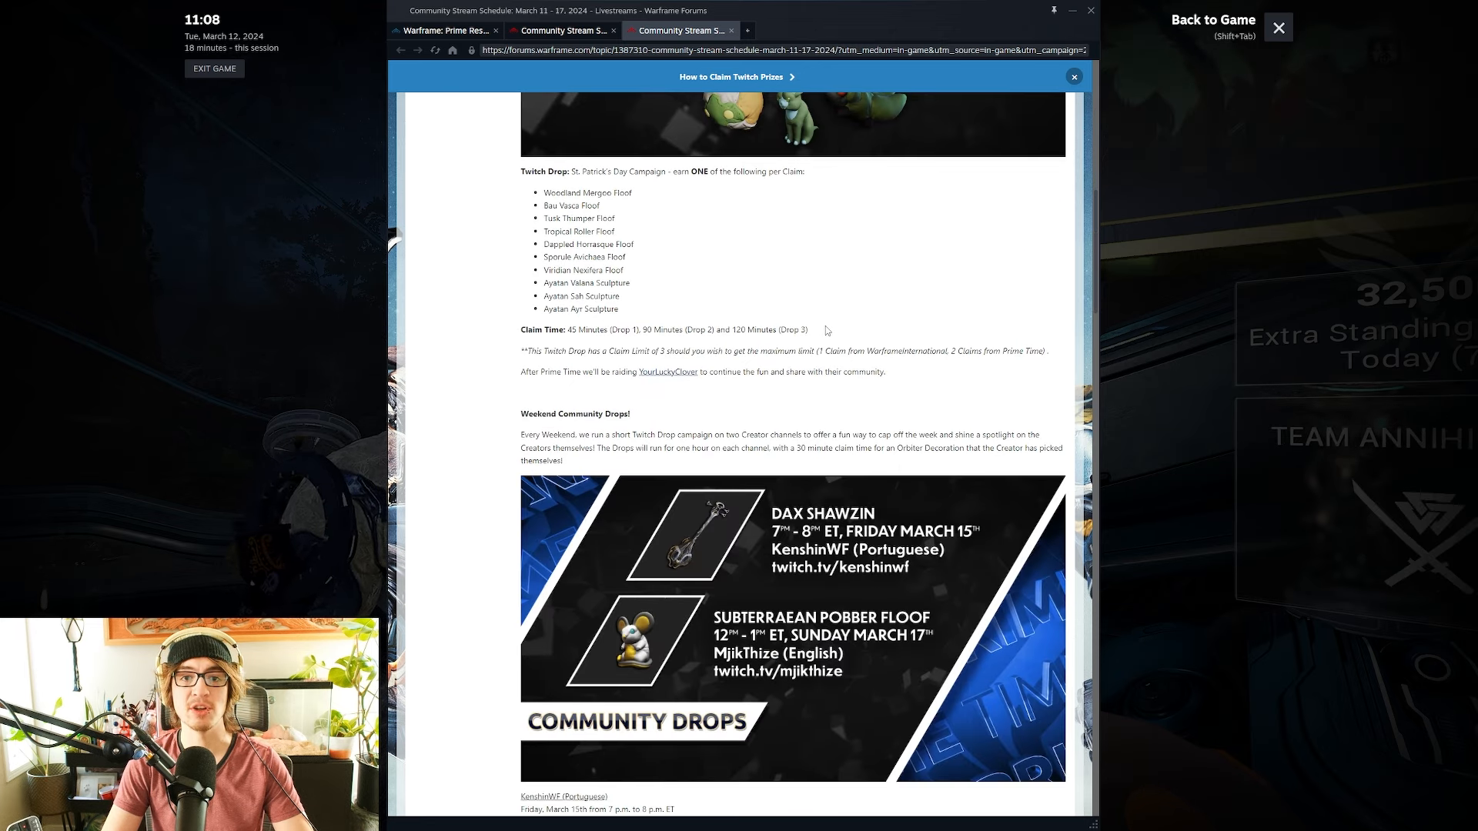
double_click(591, 329)
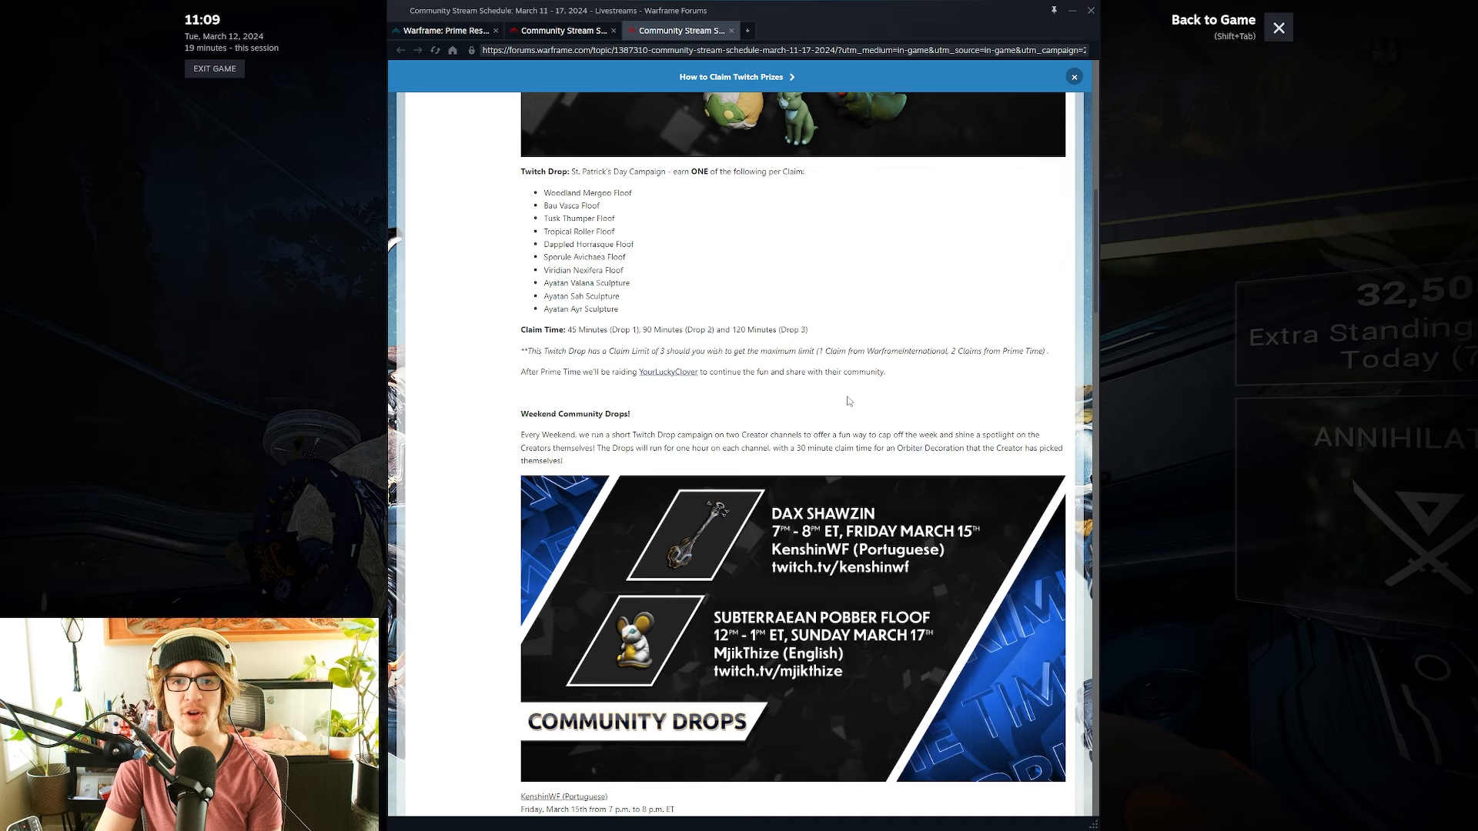
scroll("down", 3)
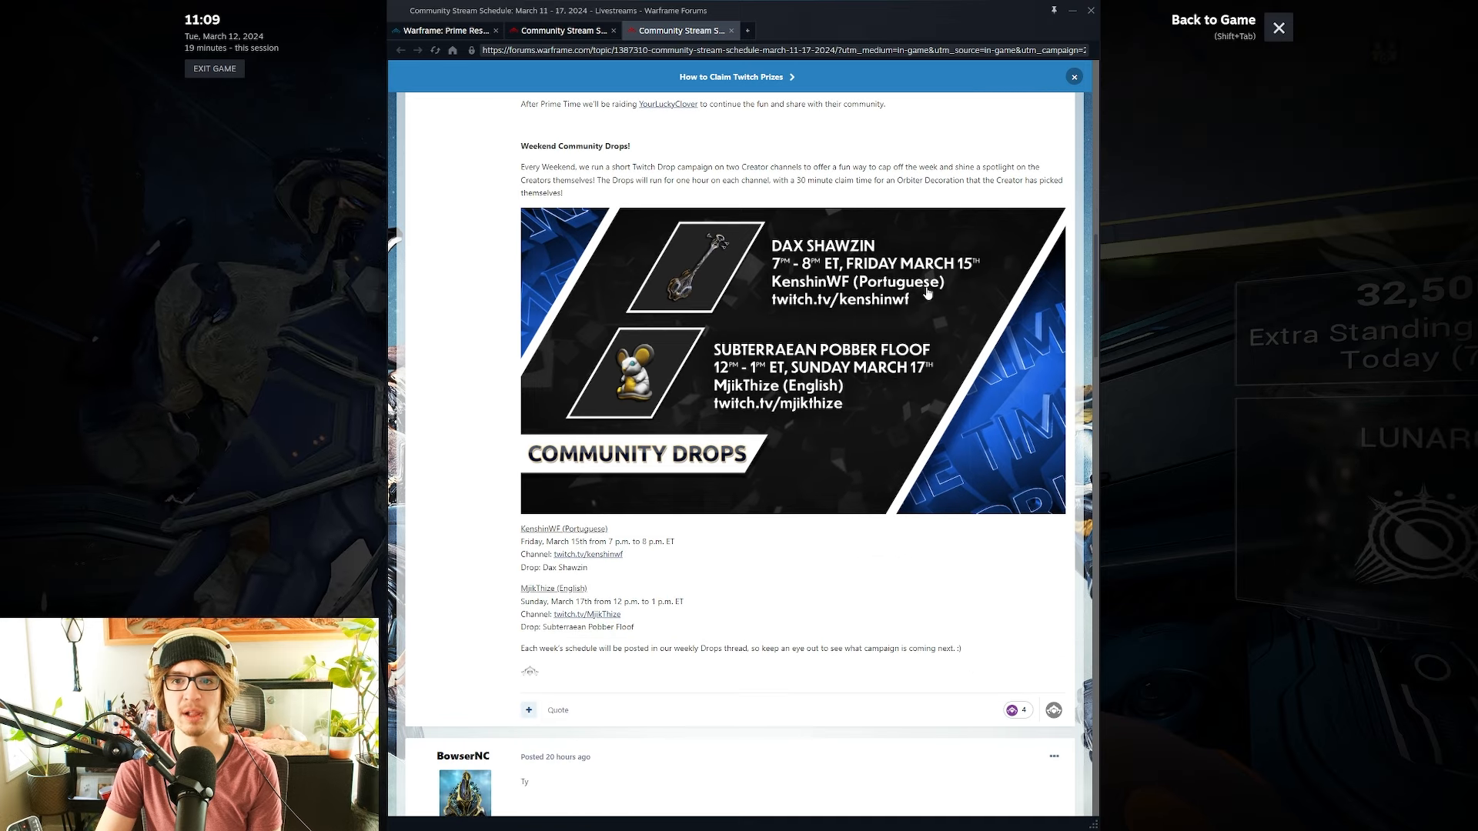
mouse_move(662, 134)
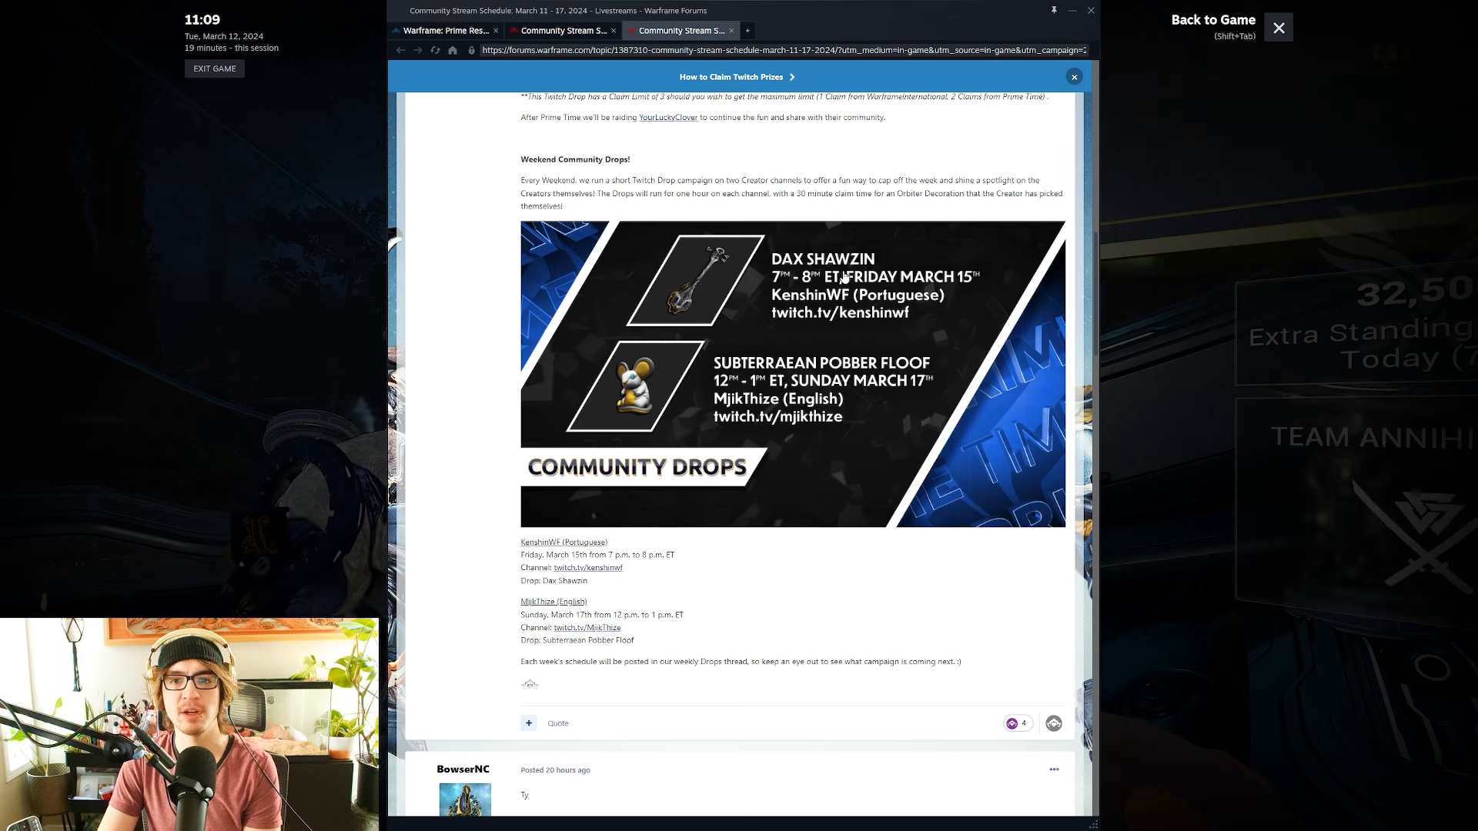
mouse_move(951, 288)
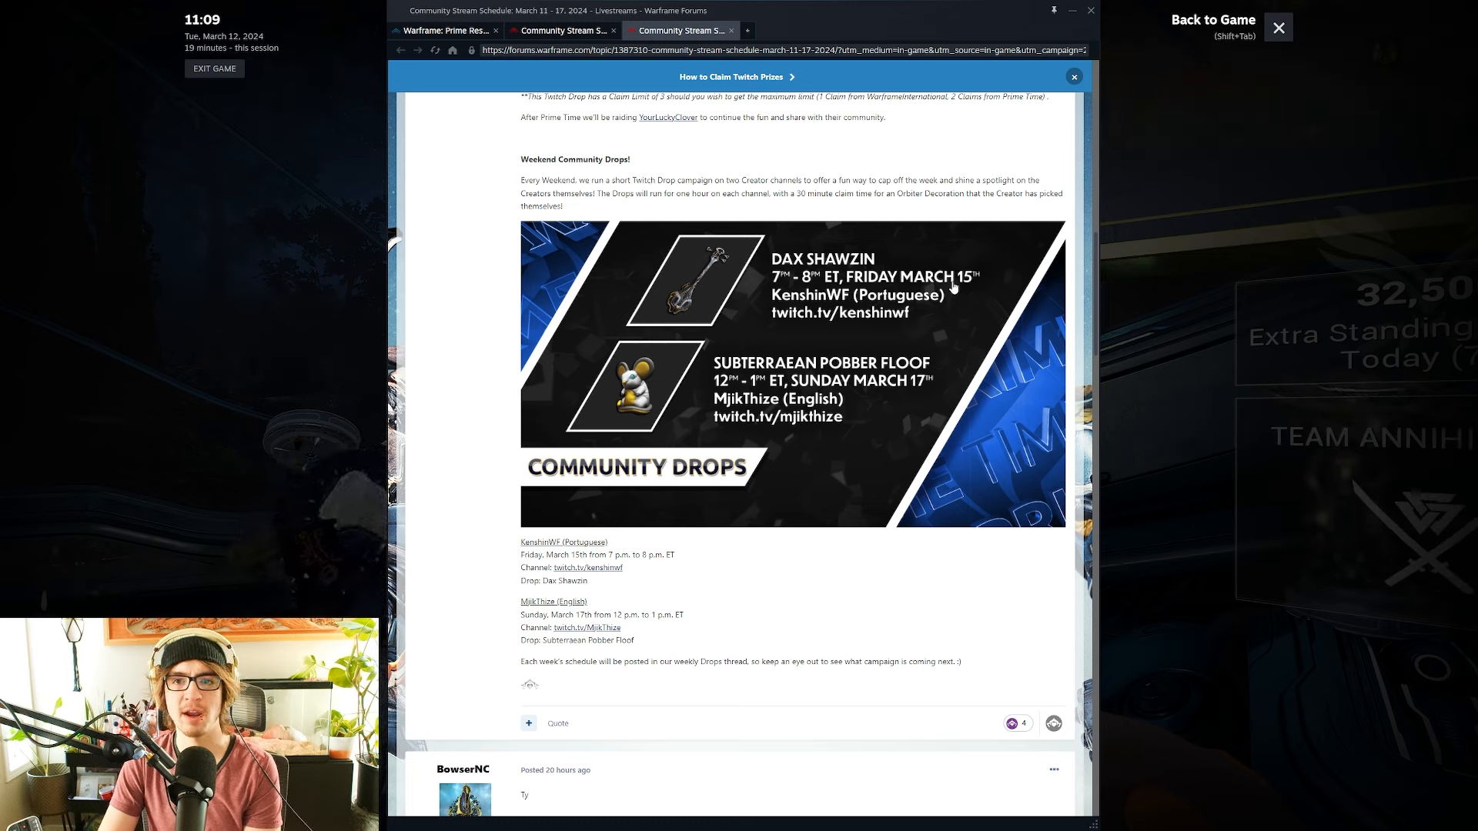
mouse_move(771, 512)
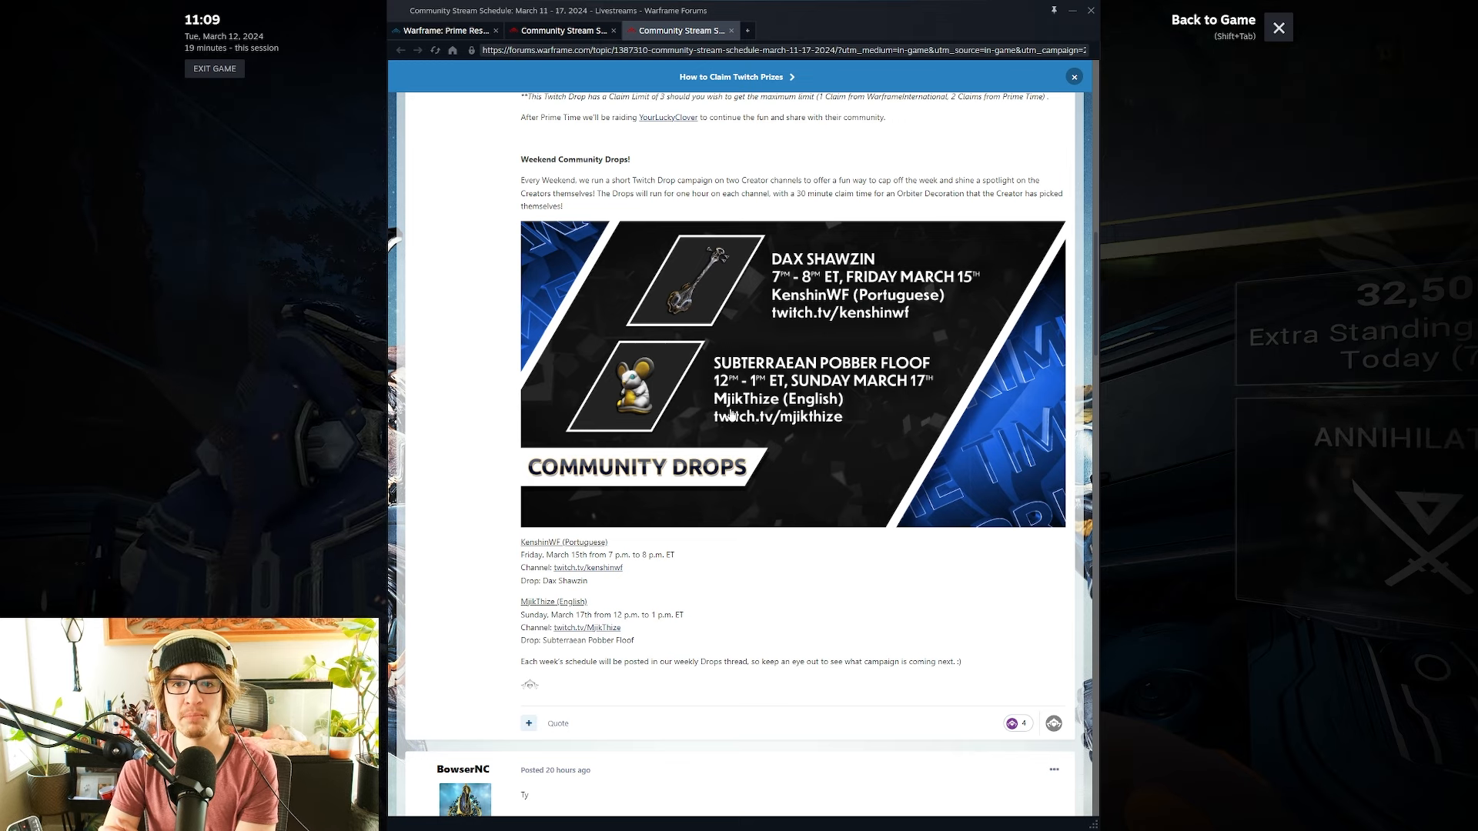
mouse_move(883, 607)
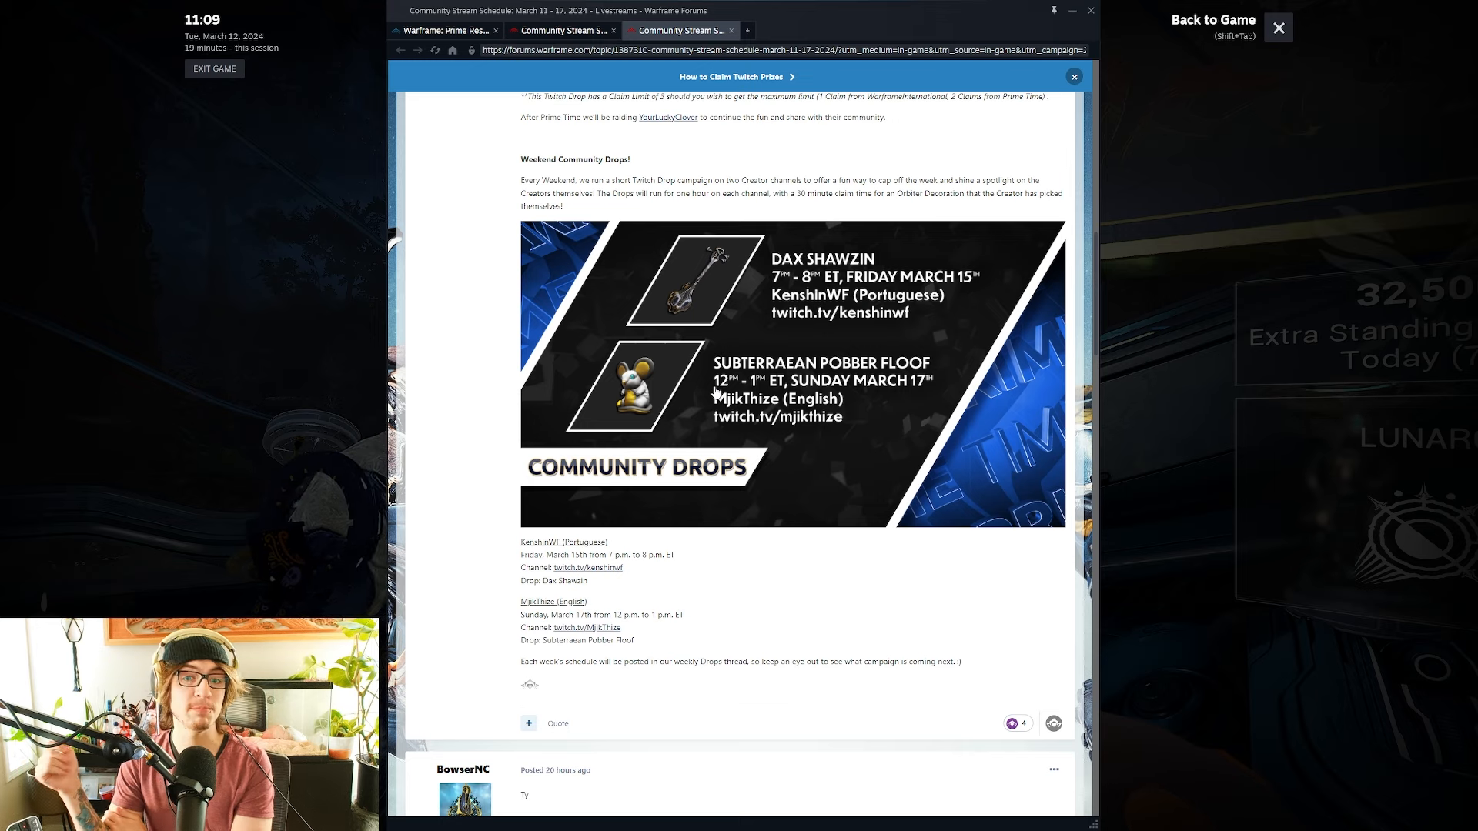
mouse_move(980, 392)
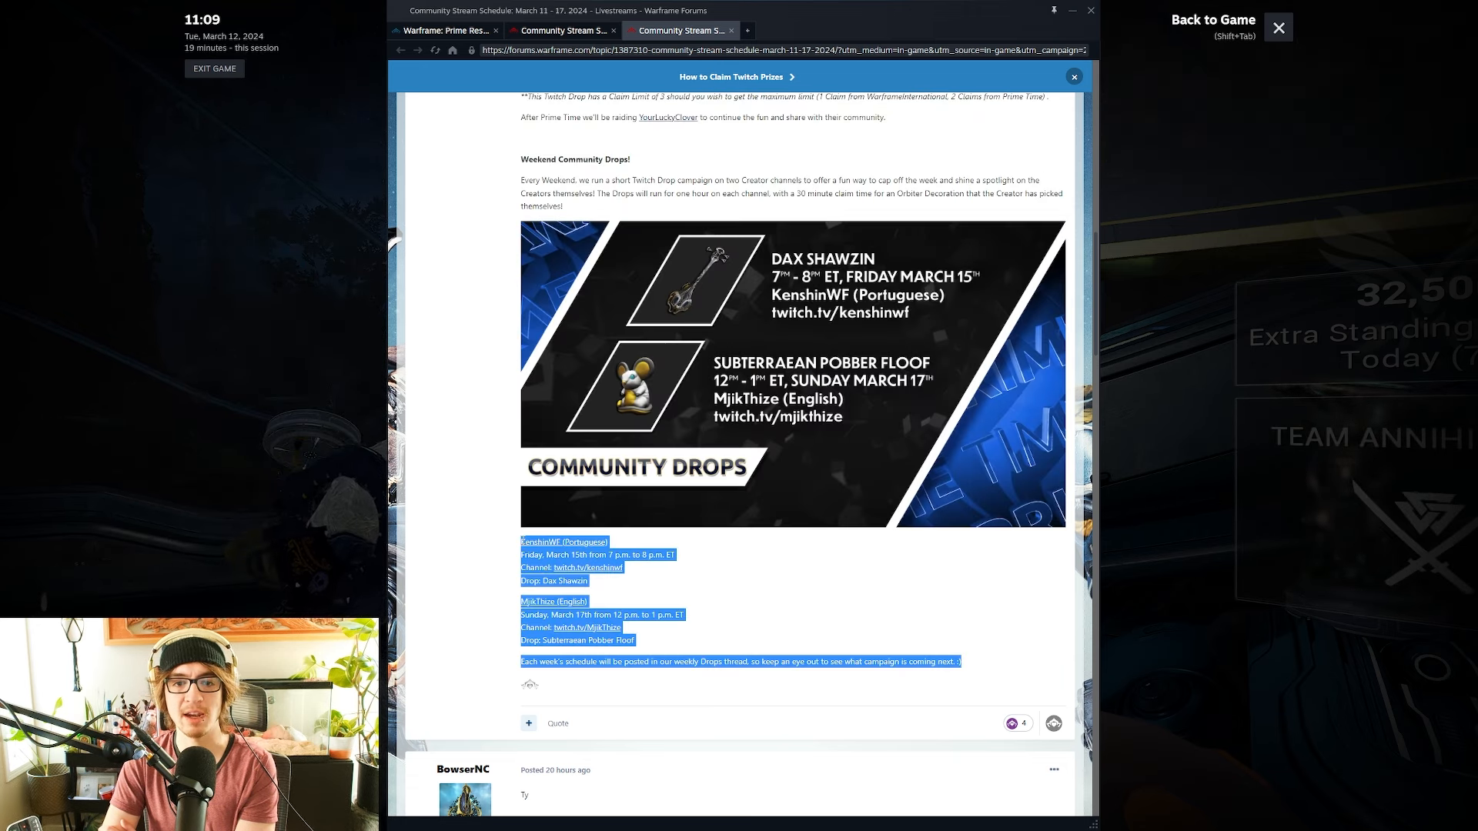
Scroll through the member comments and back up toward the top of the topic
scroll("down", 3)
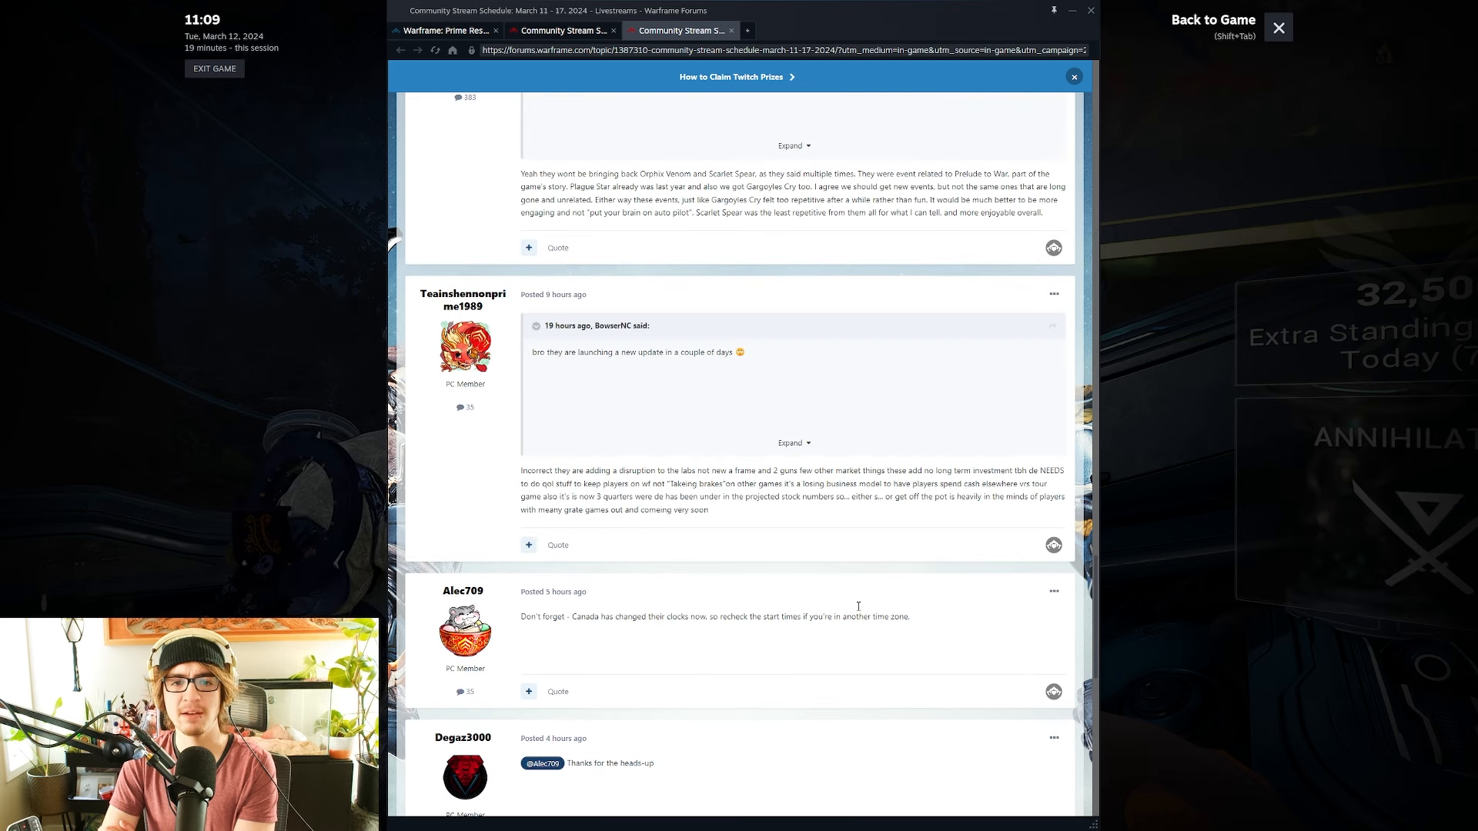
scroll("down", 3)
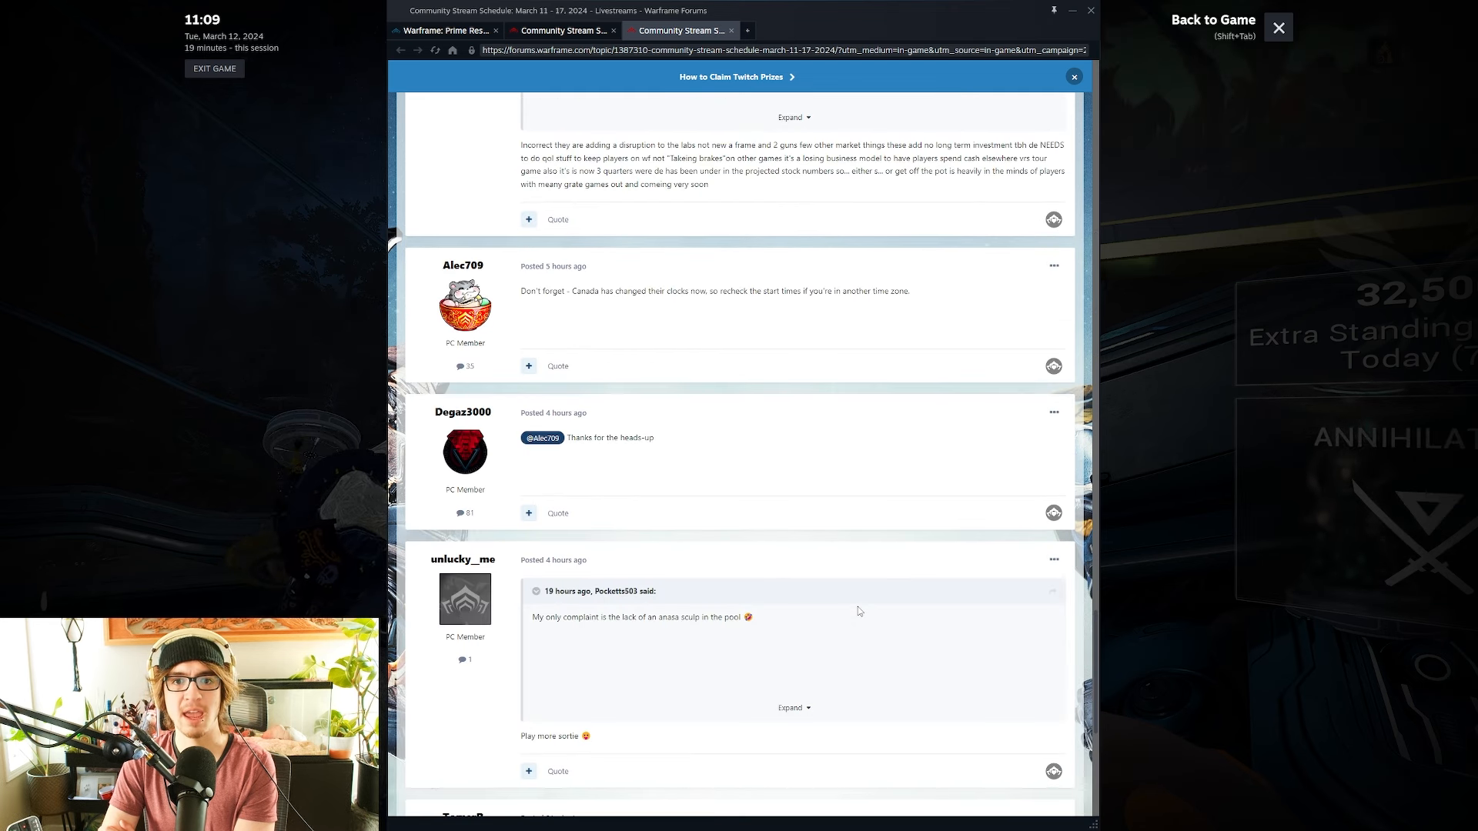
scroll("up", 3)
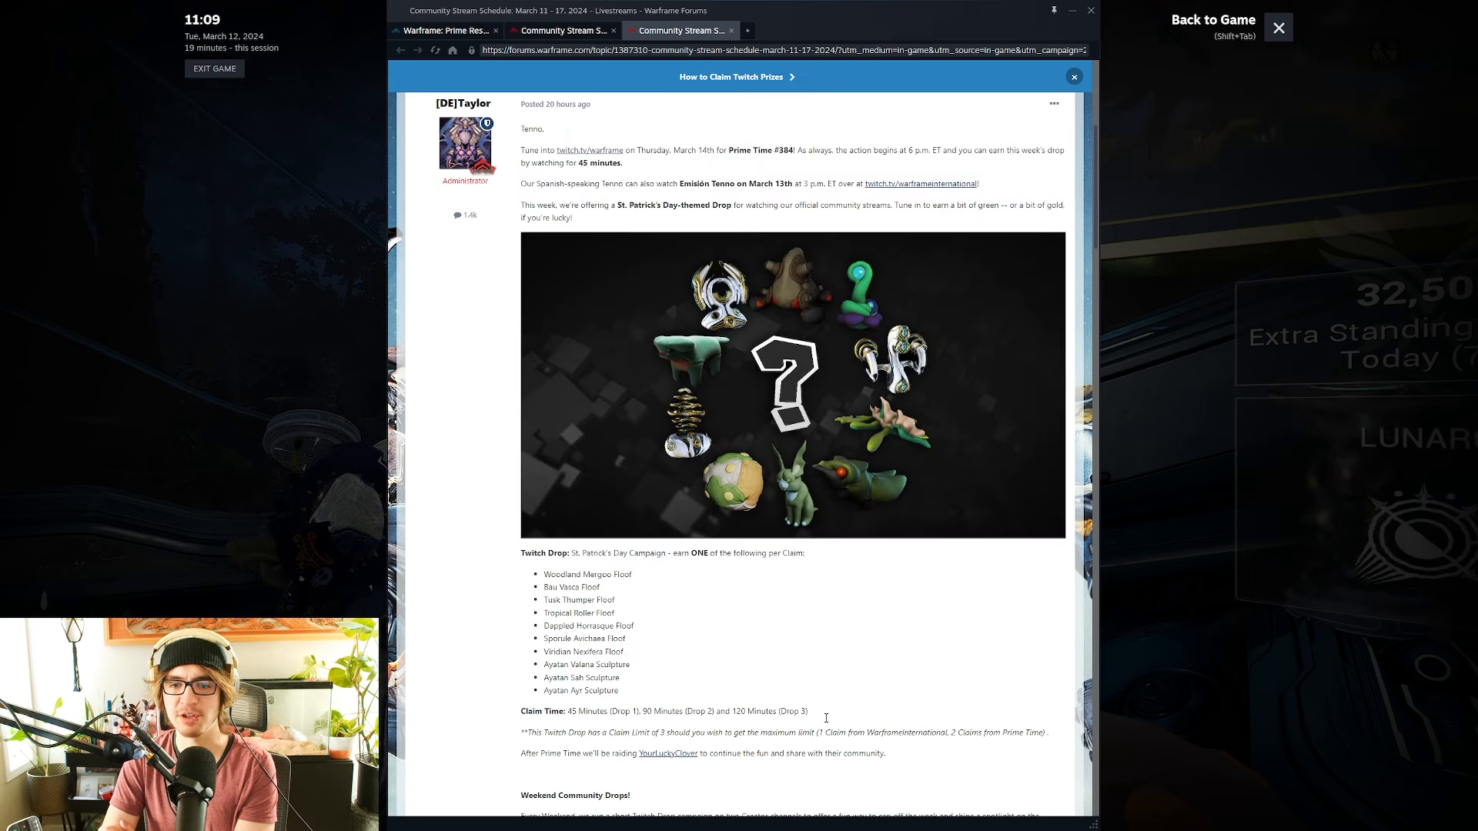
mouse_move(899, 692)
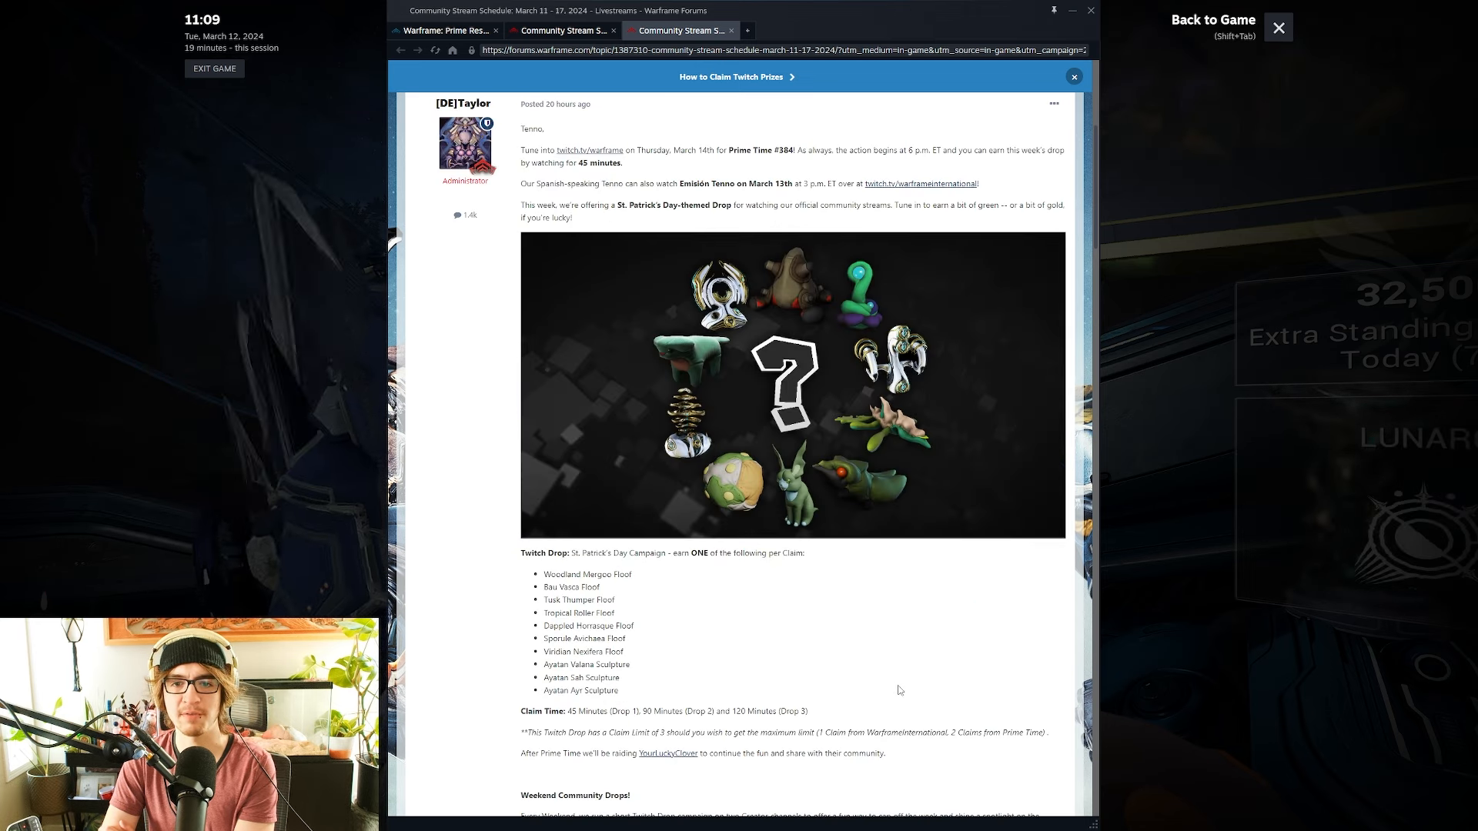
scroll("up", 3)
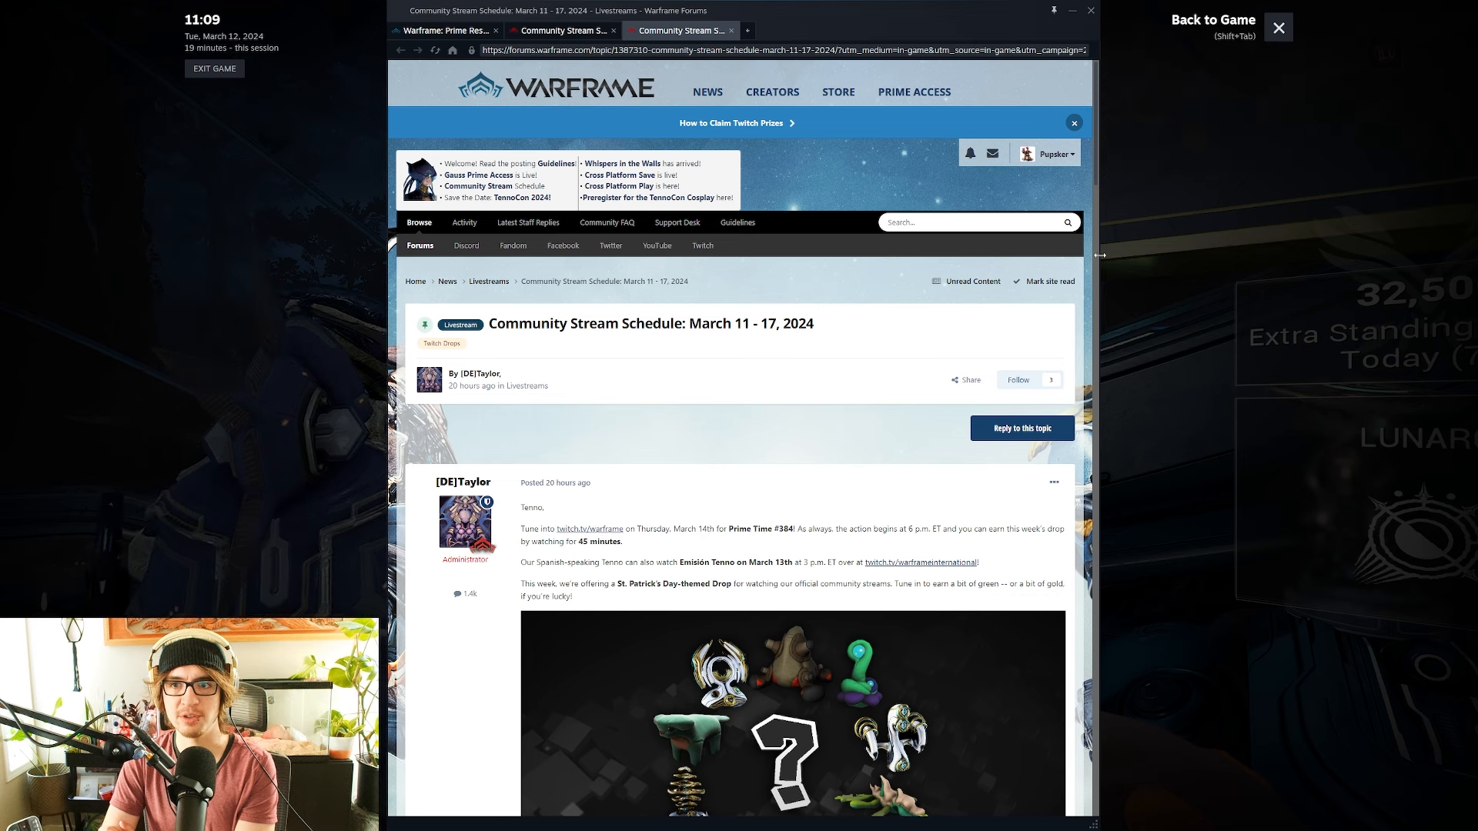
scroll("down", 3)
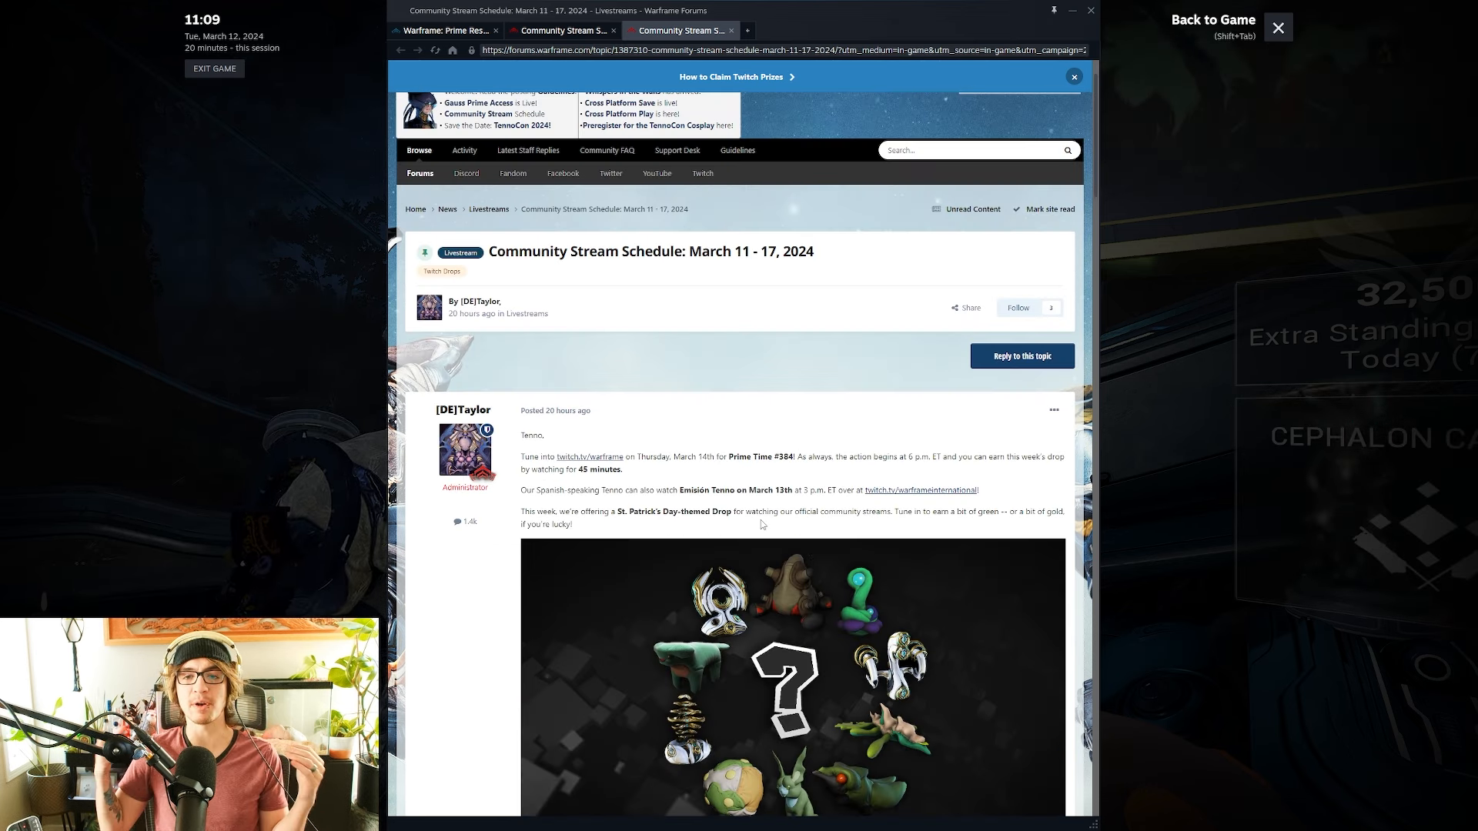
Scroll down to the last replies and the reply box at the end of the topic
left_click(1278, 28)
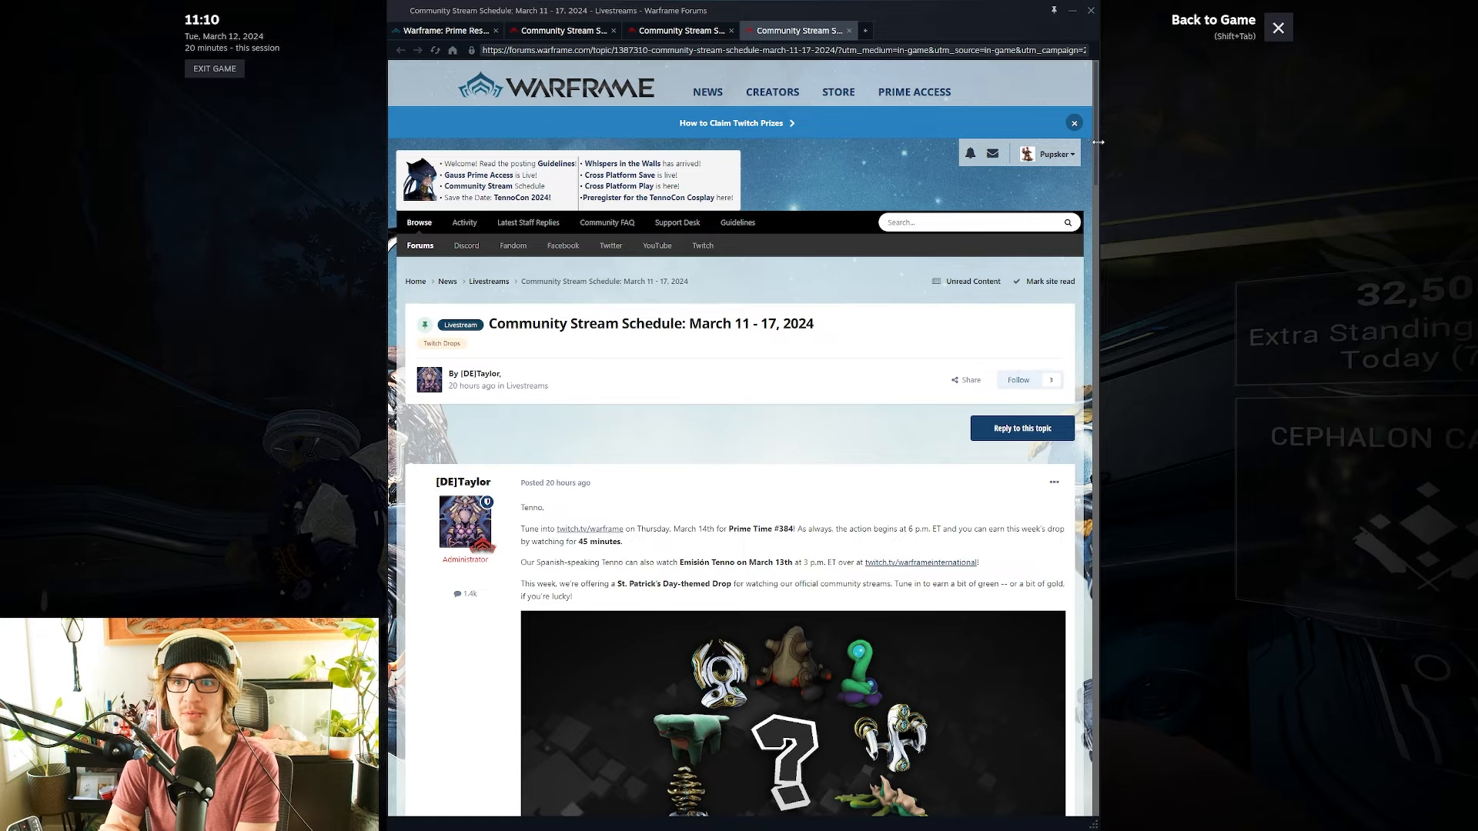
scroll("down", 3)
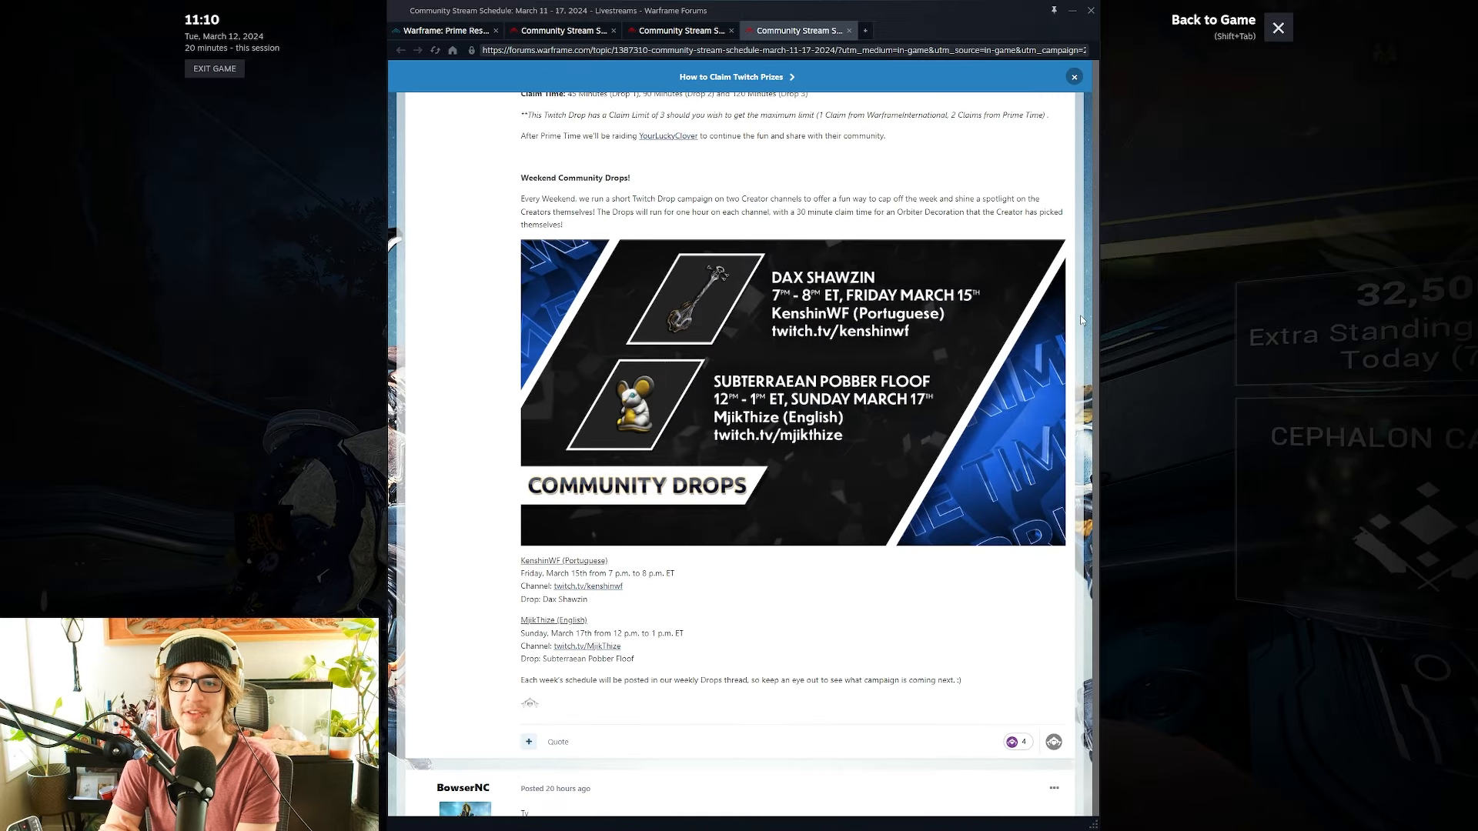
scroll("down", 3)
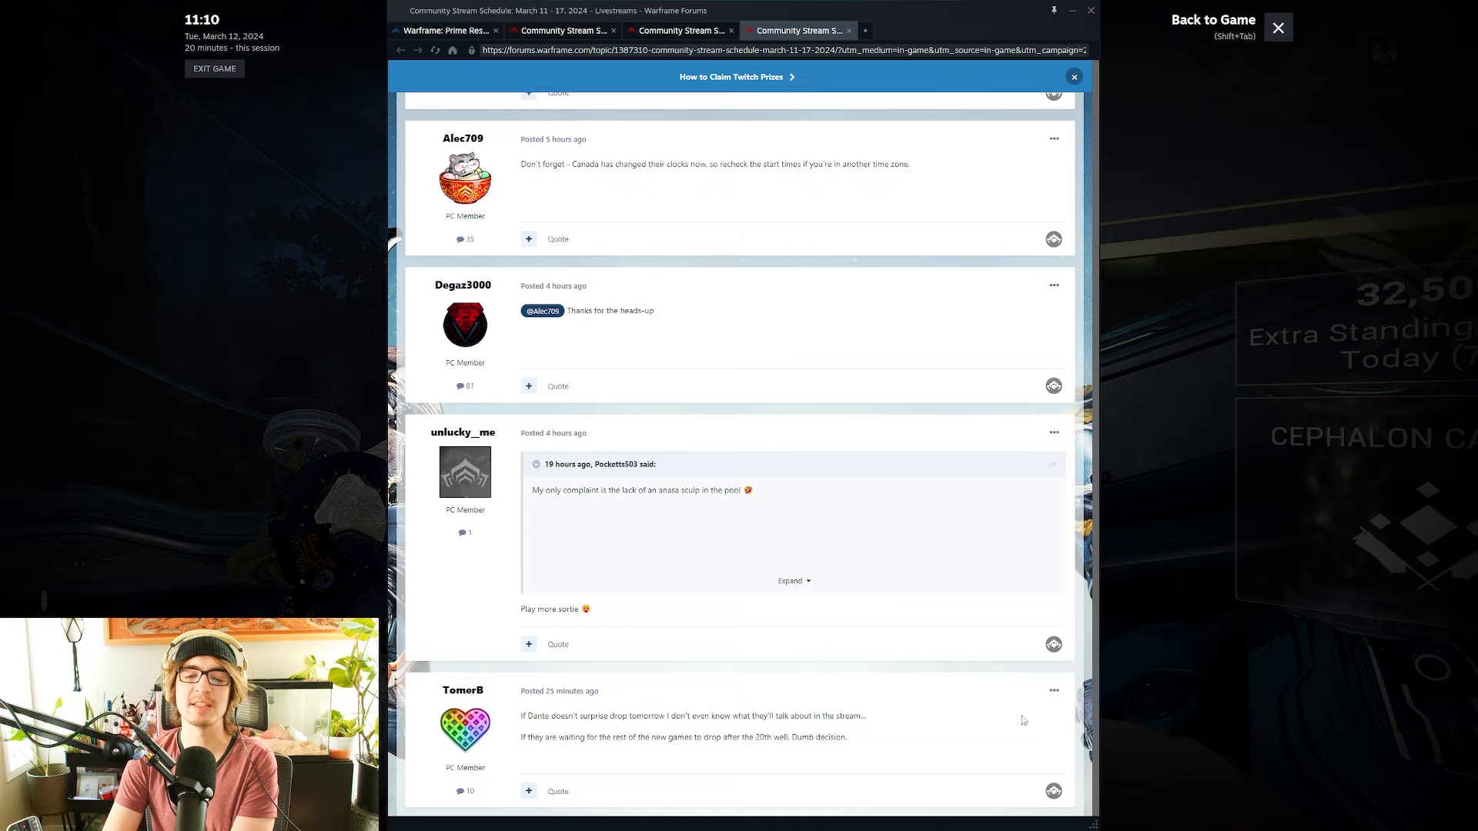
scroll("down", 3)
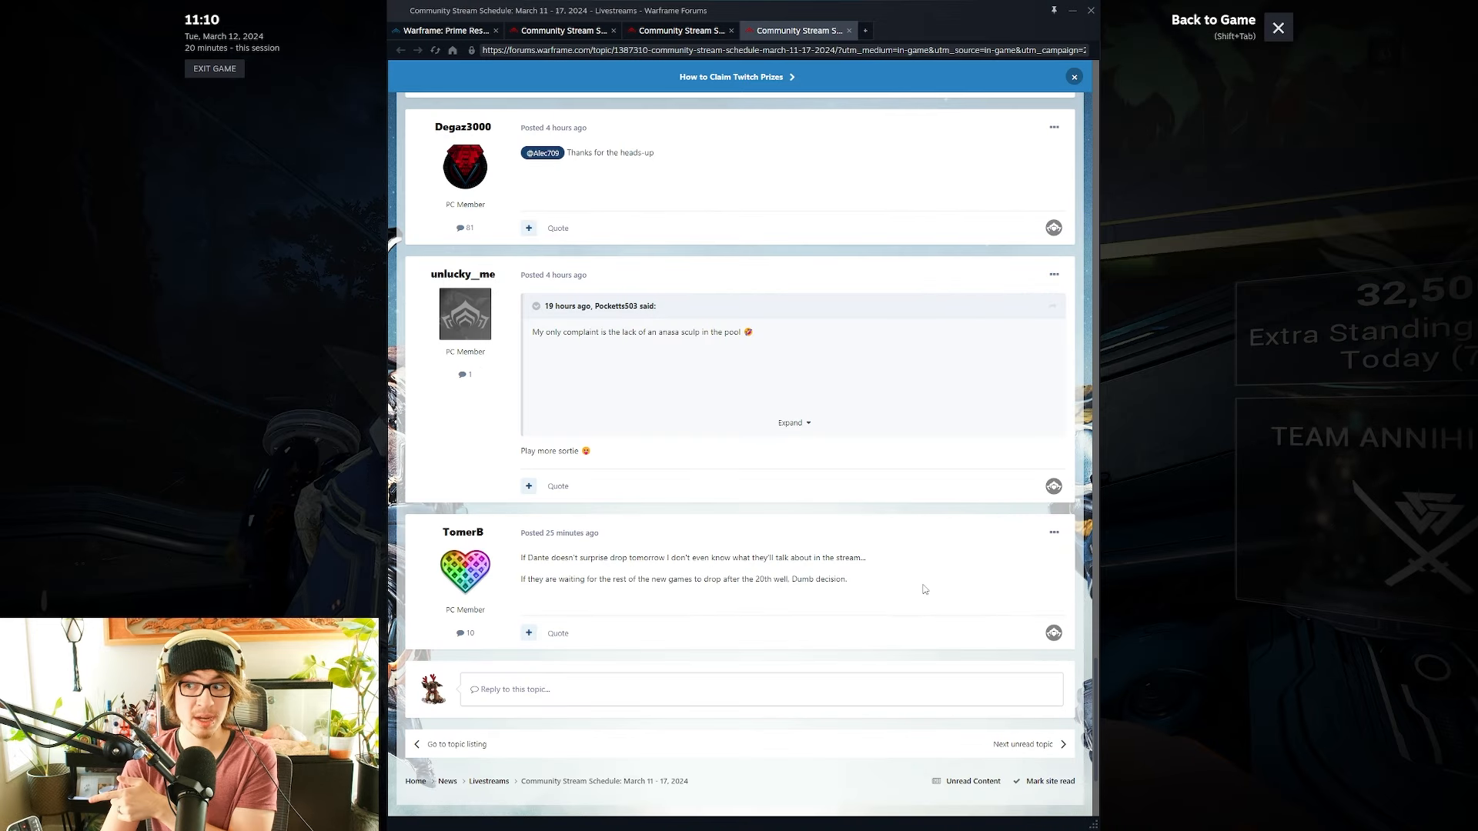